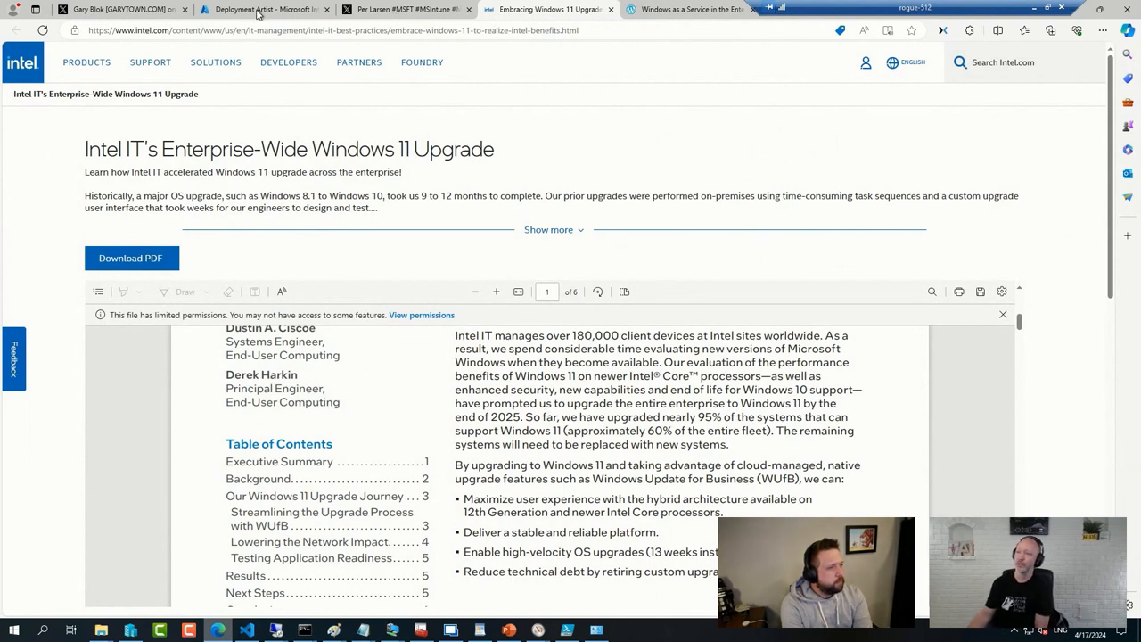
# - Switch Edge from the Intel article to the Microsoft Intune admin center tab
pyautogui.click(263, 9)
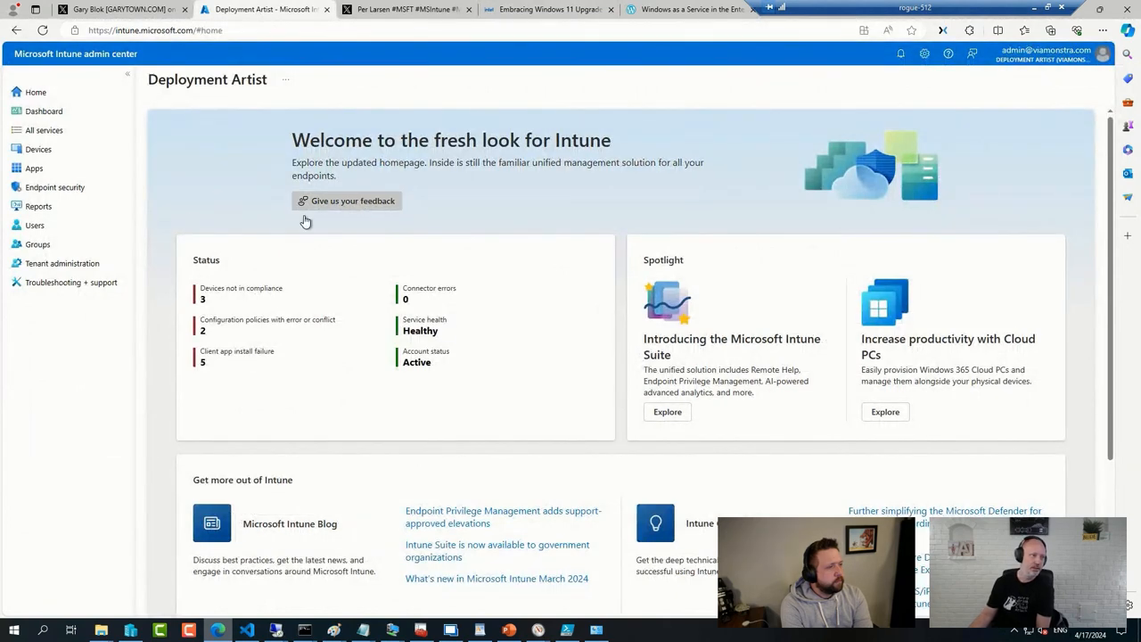
# - Open DA-INTUNE-022 from the Devices > Windows device list
pyautogui.click(39, 149)
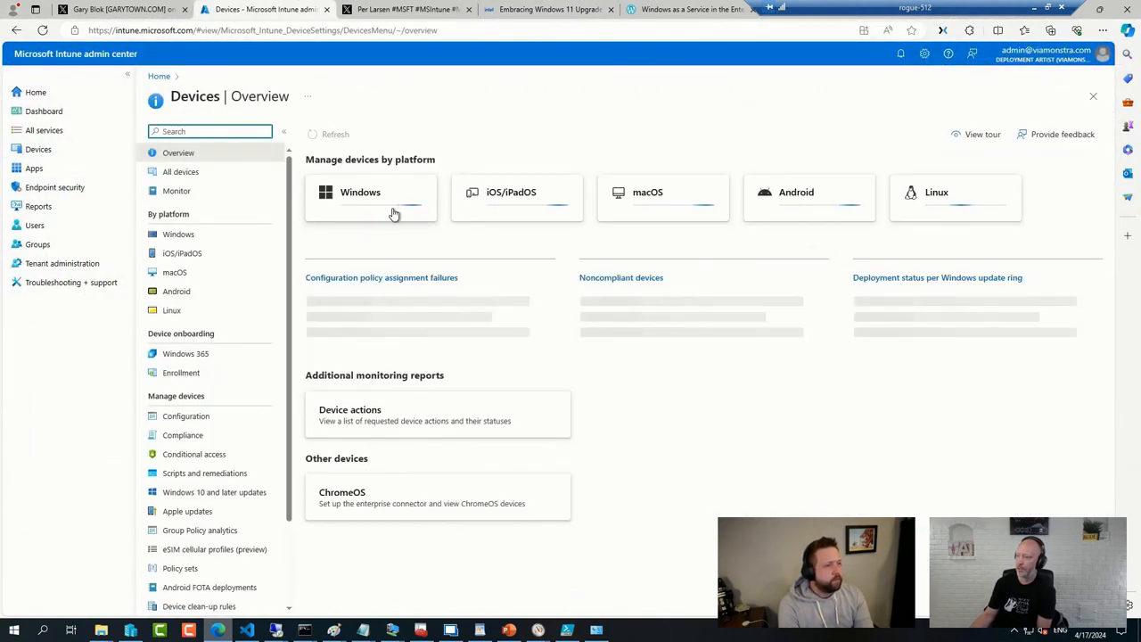
pyautogui.click(361, 192)
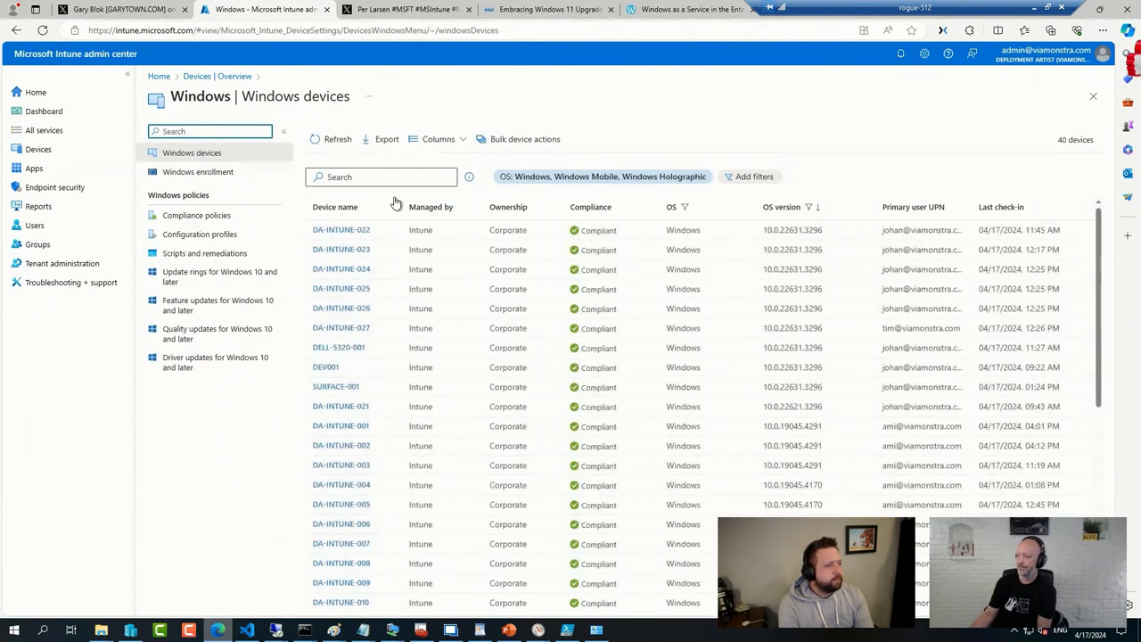
pyautogui.click(340, 229)
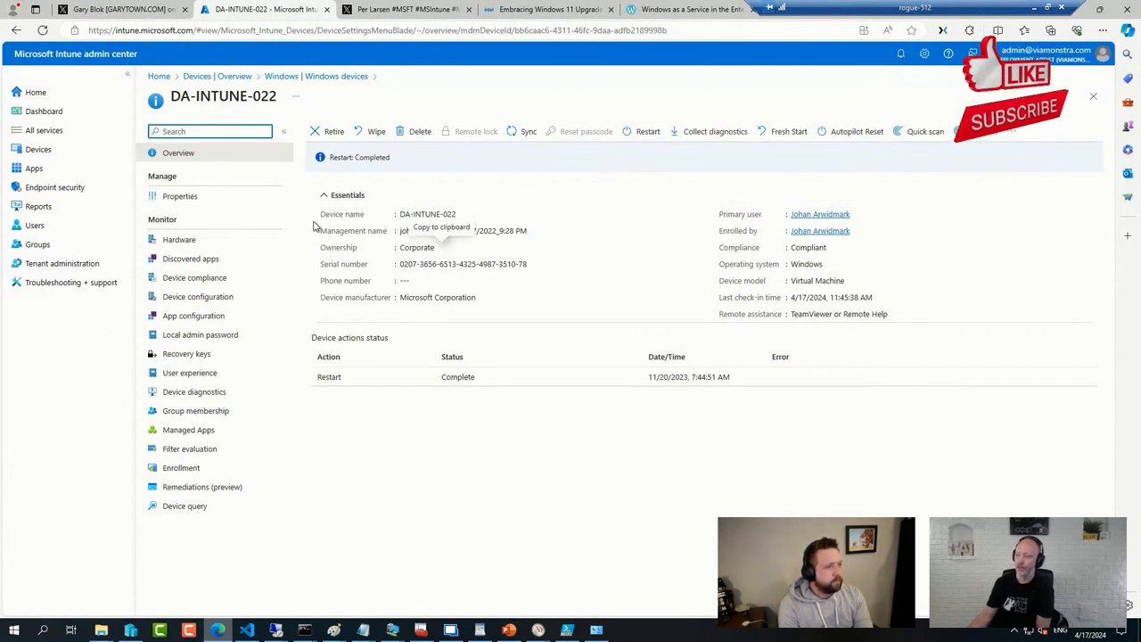
# - Review DA-INTUNE-022's ViaMonstra Lab Machines category in Properties without changing it
pyautogui.click(180, 195)
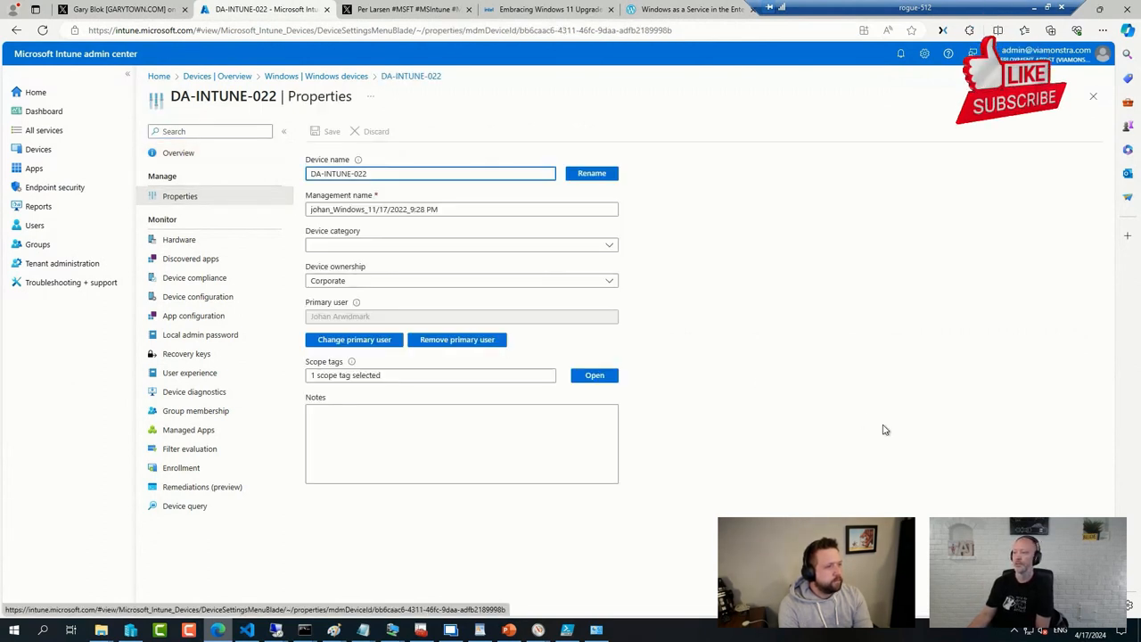
pyautogui.click(461, 244)
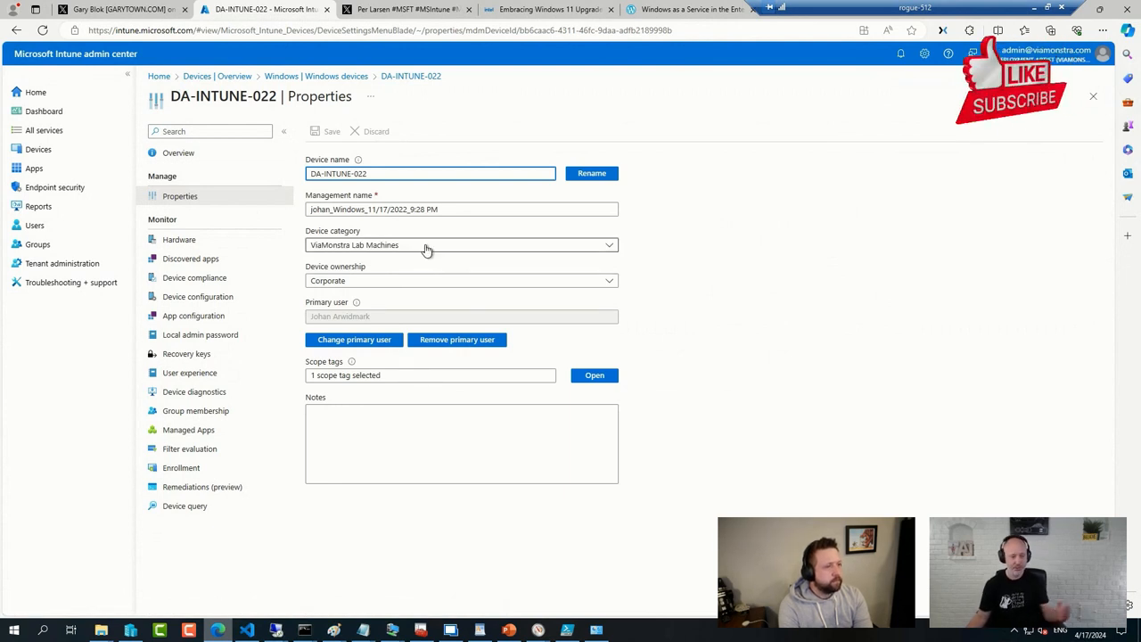
pyautogui.click(461, 244)
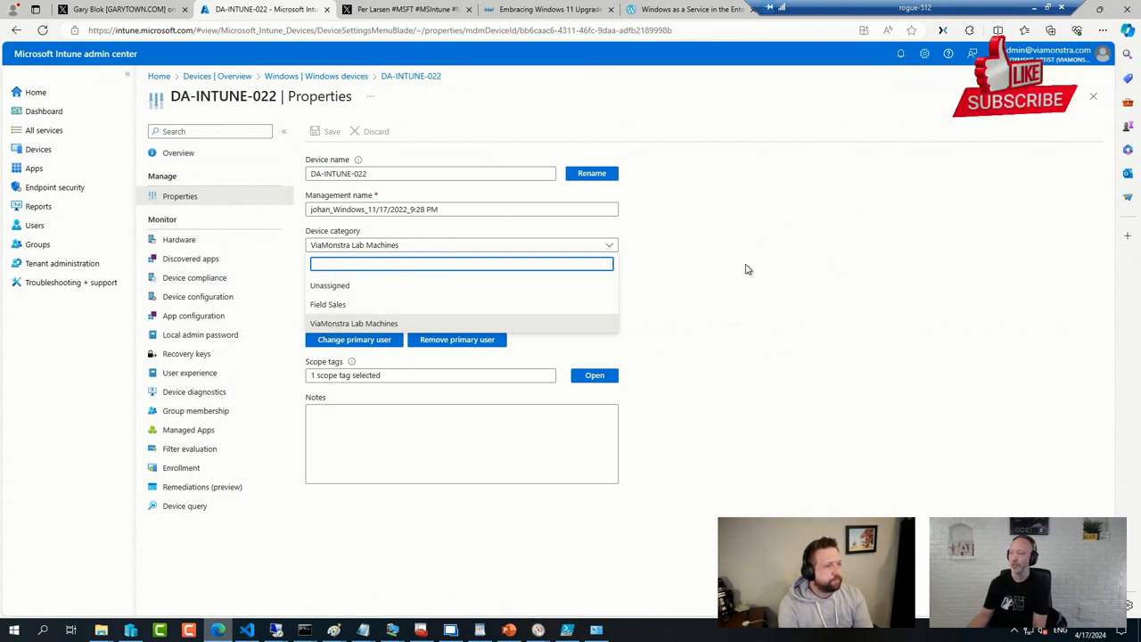
pyautogui.click(354, 323)
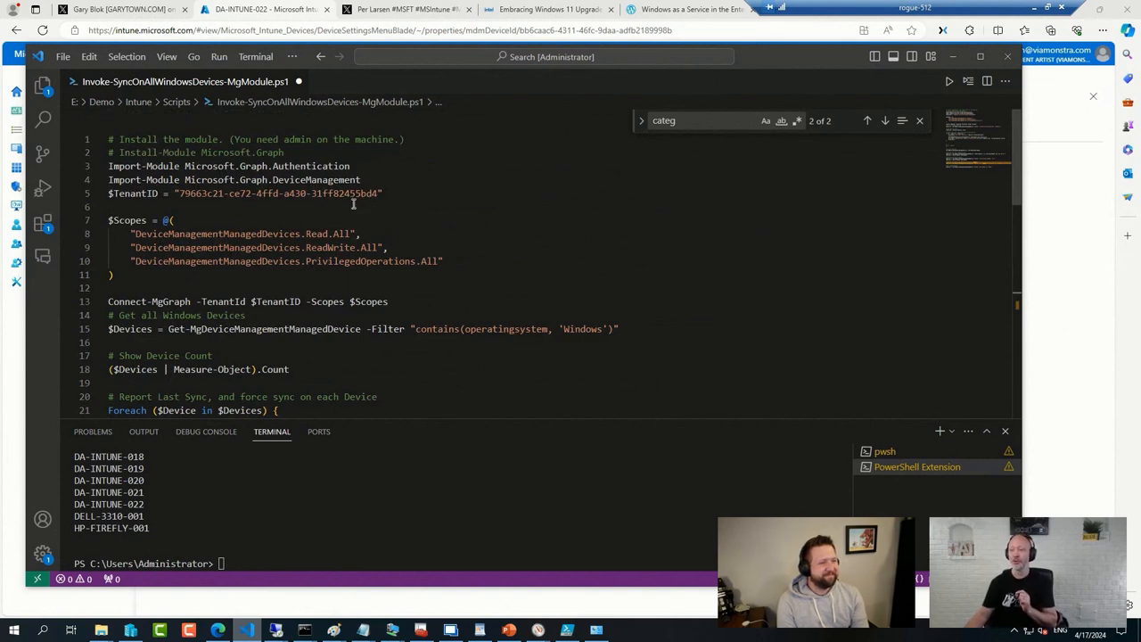
# - Enter the Import-Module command in Visual Studio Code
pyautogui.write('Import-Module')
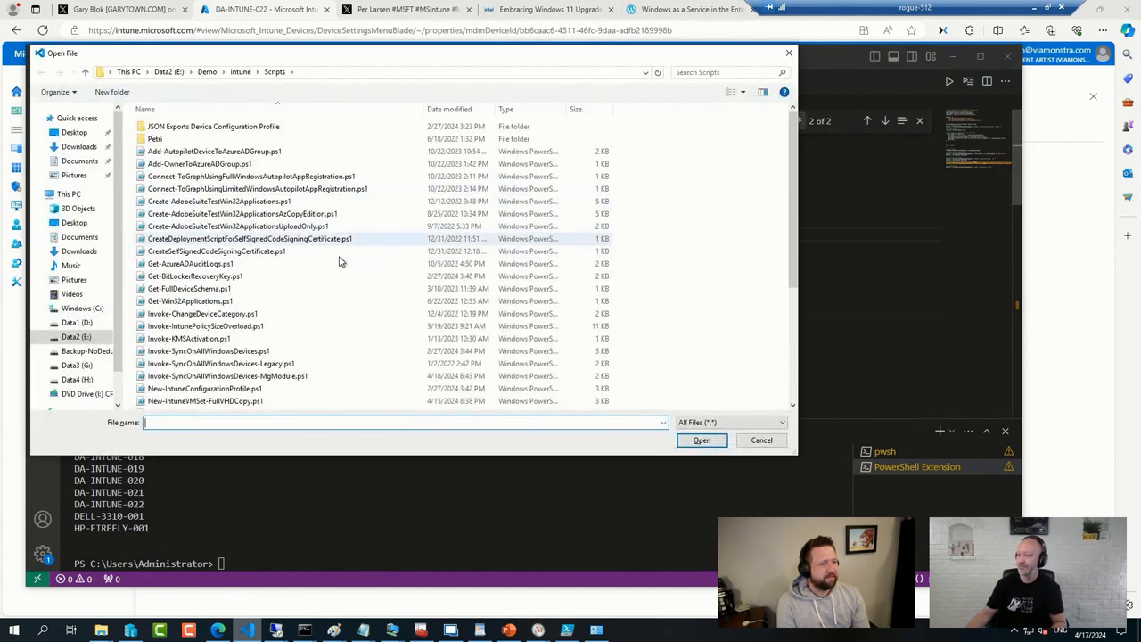
# - Open Uninstall-MicrosoftGraphModules.ps1 from the Scripts folder list
pyautogui.scroll(-3)
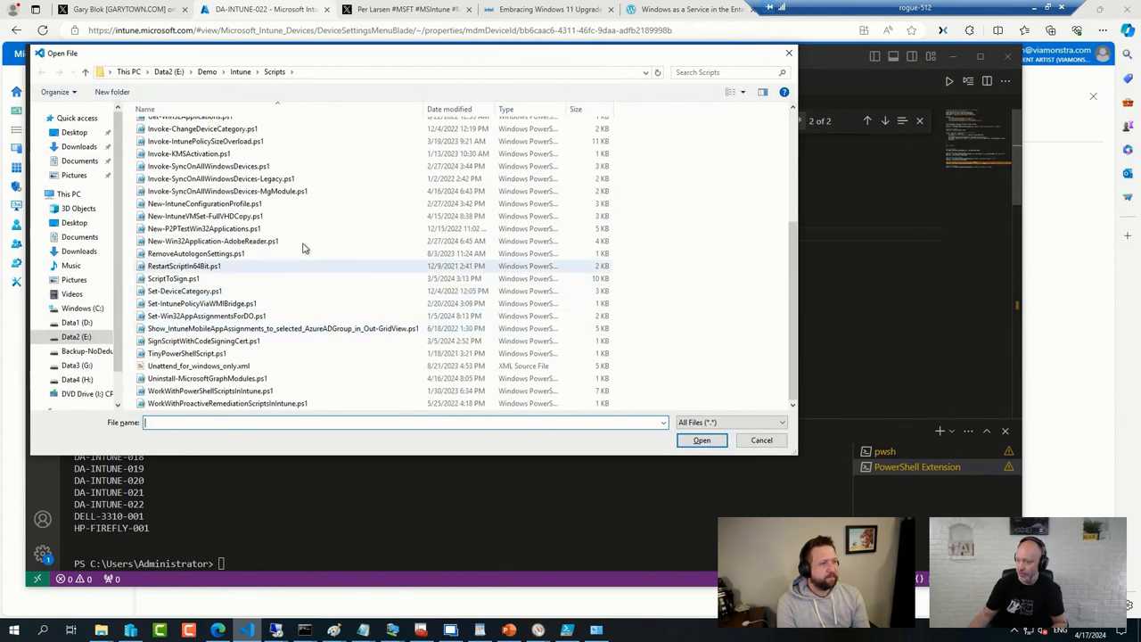
pyautogui.click(449, 109)
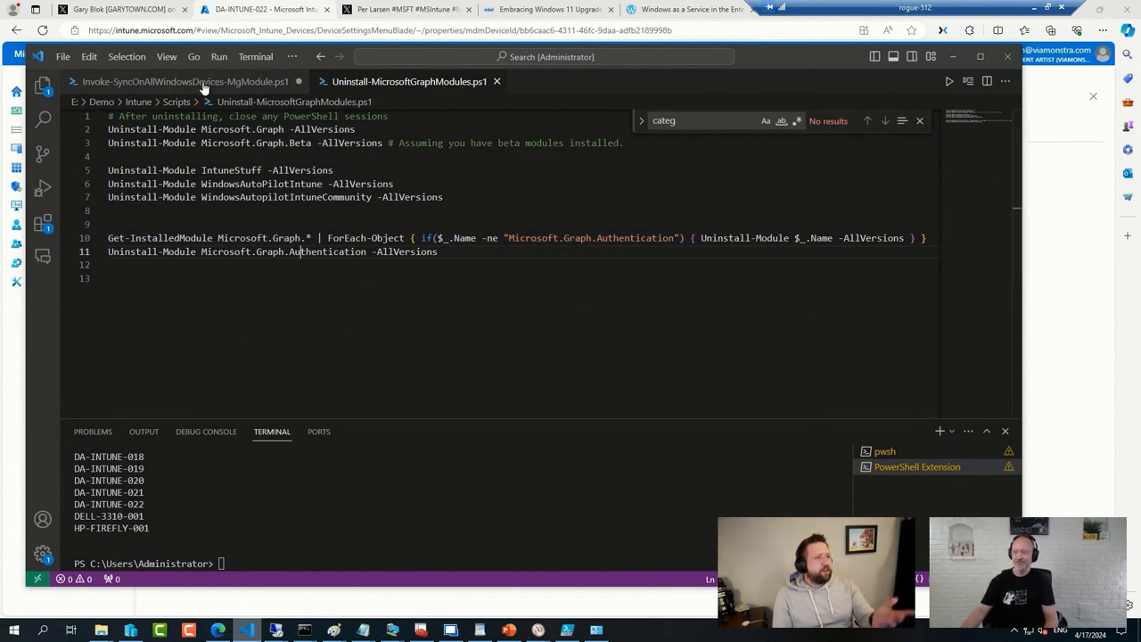
pyautogui.moveTo(186, 81)
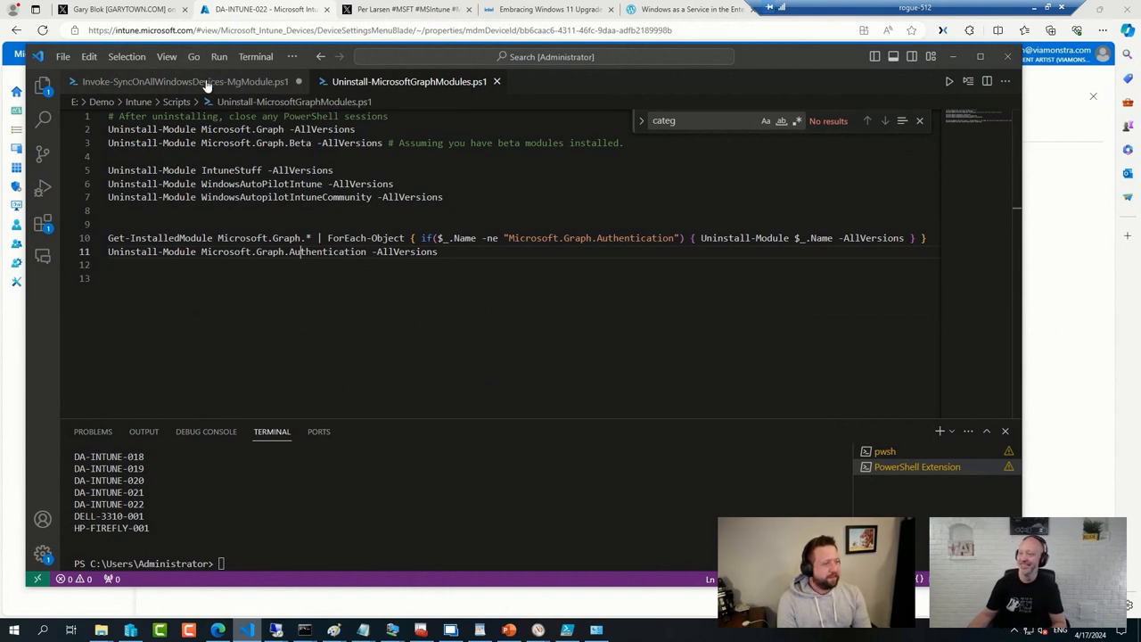
# - In the sync script, select the Foreach force-sync block (lines 20–28) to run
pyautogui.click(185, 81)
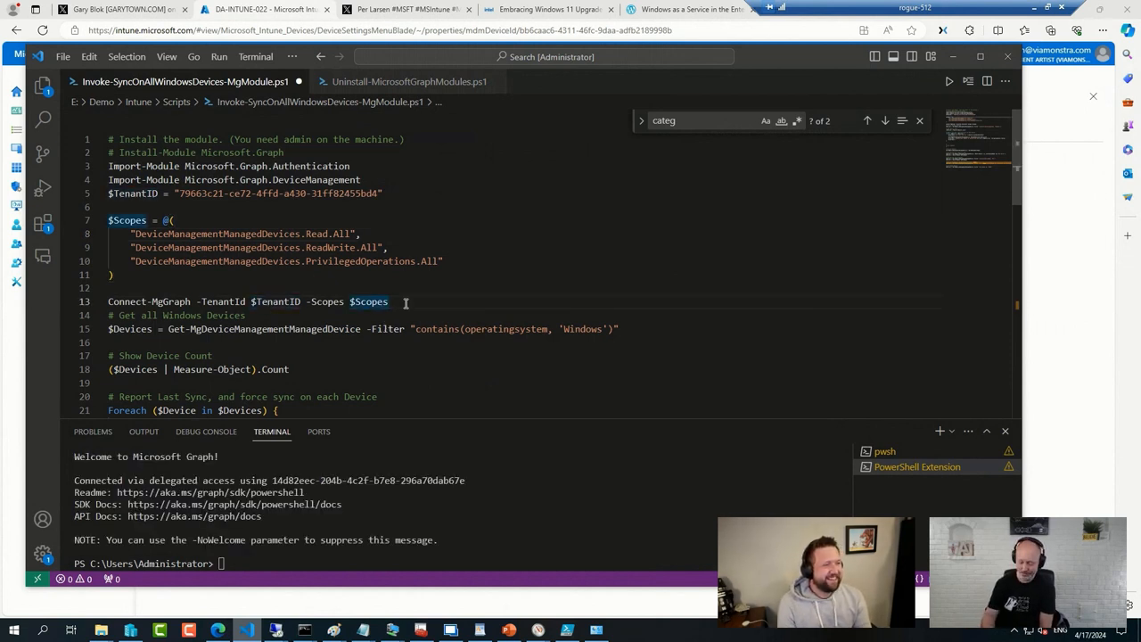
pyautogui.scroll(-3)
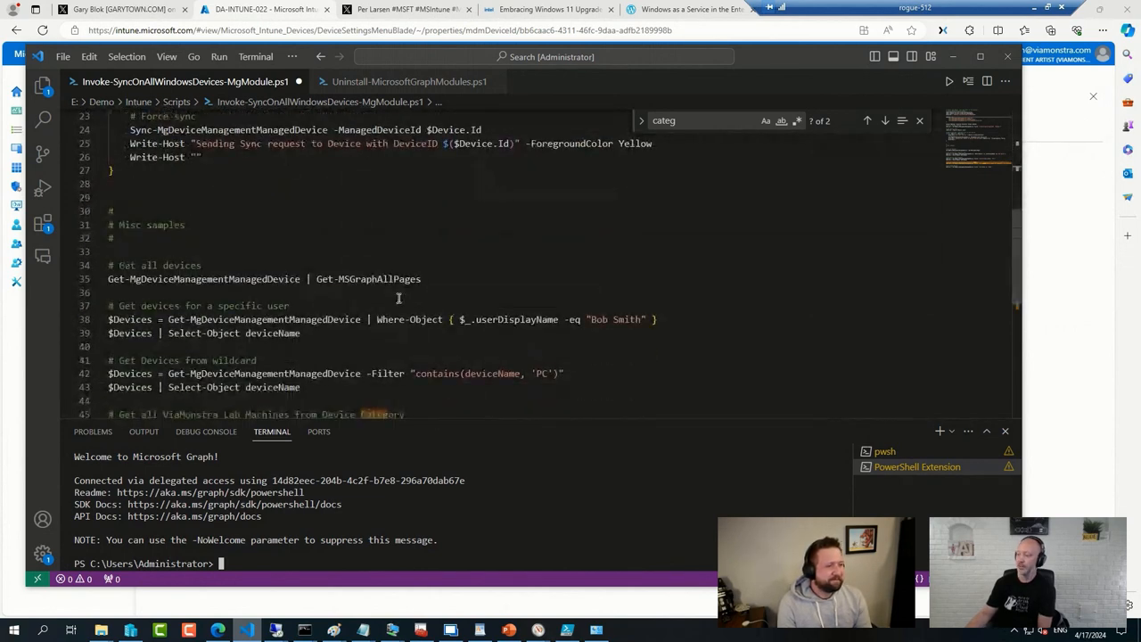
pyautogui.scroll(-3)
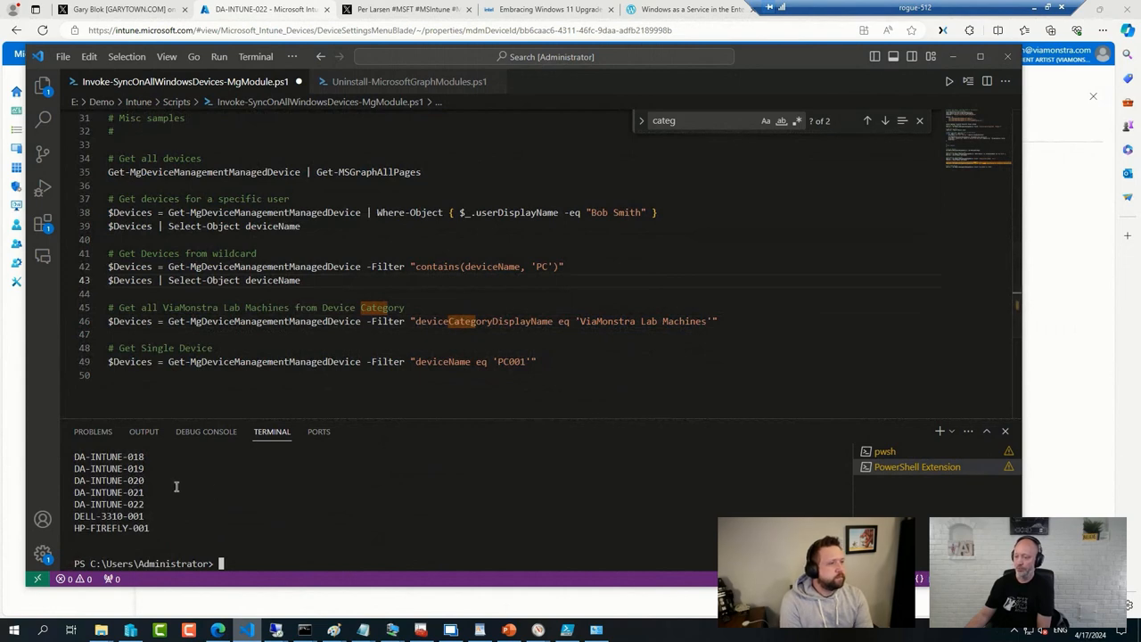
pyautogui.doubleClick(108, 504)
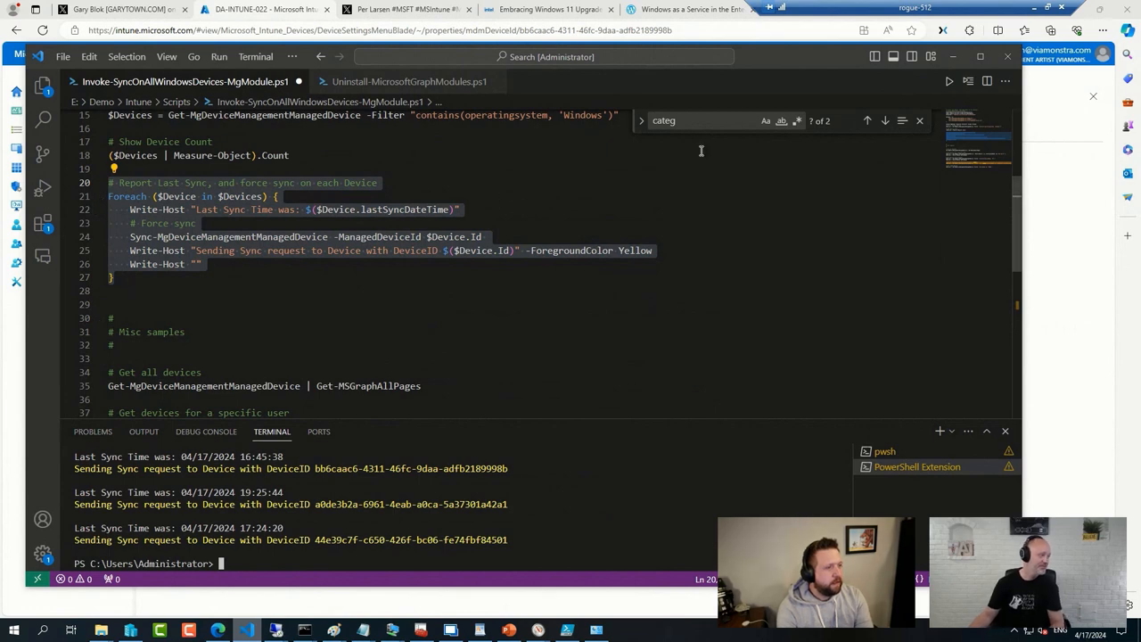
pyautogui.moveTo(836, 67)
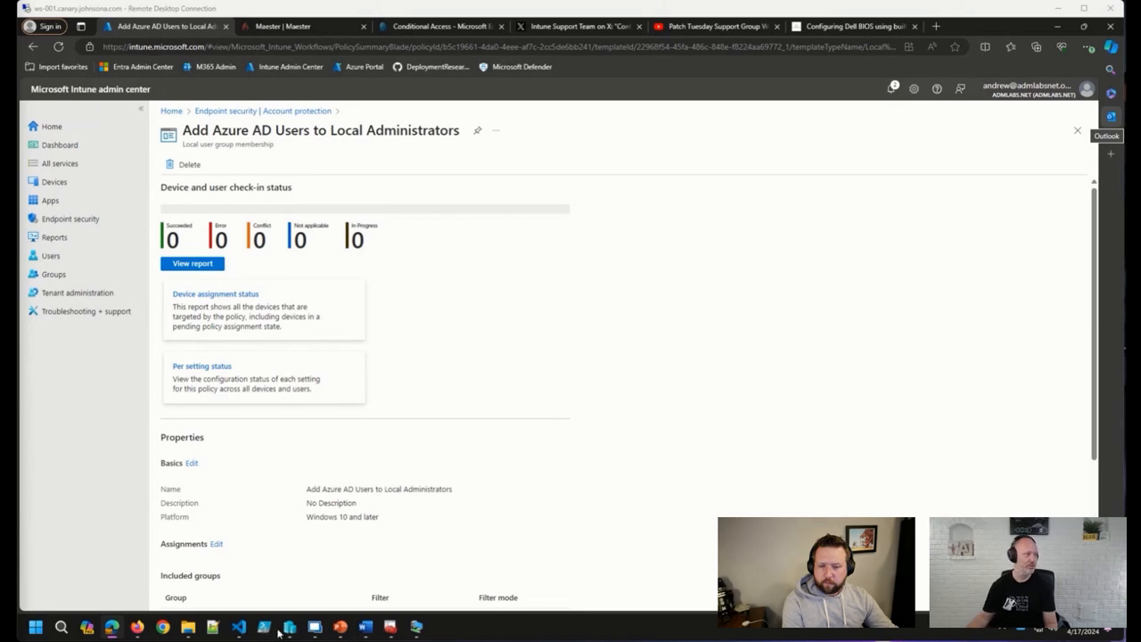
# - Return from Edge to Visual Studio Code via the taskbar
pyautogui.click(239, 629)
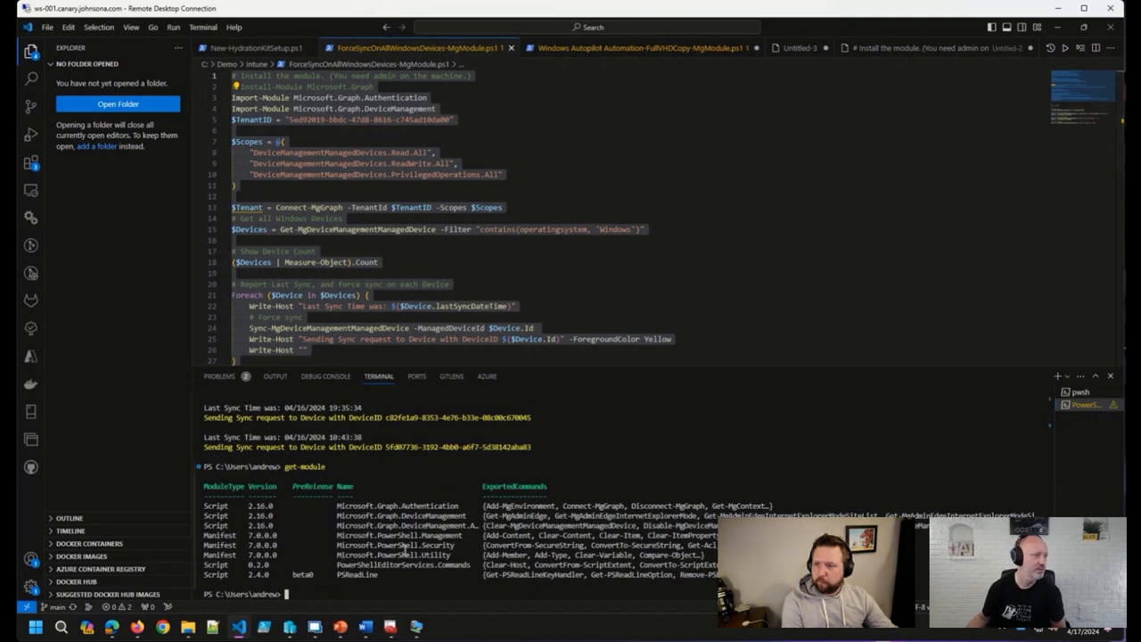
# - Enter 'install-module microsoft.graph' at the PowerShell terminal prompt
pyautogui.write('install-module microsoft.graph')
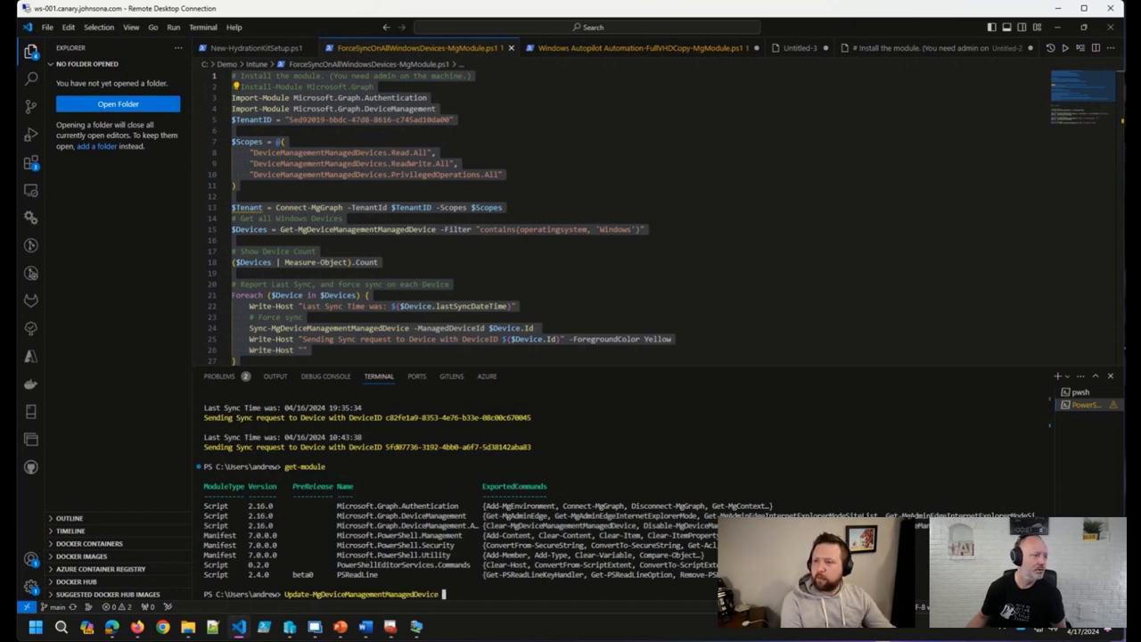
pyautogui.moveTo(31, 383)
pyautogui.write('Beta')
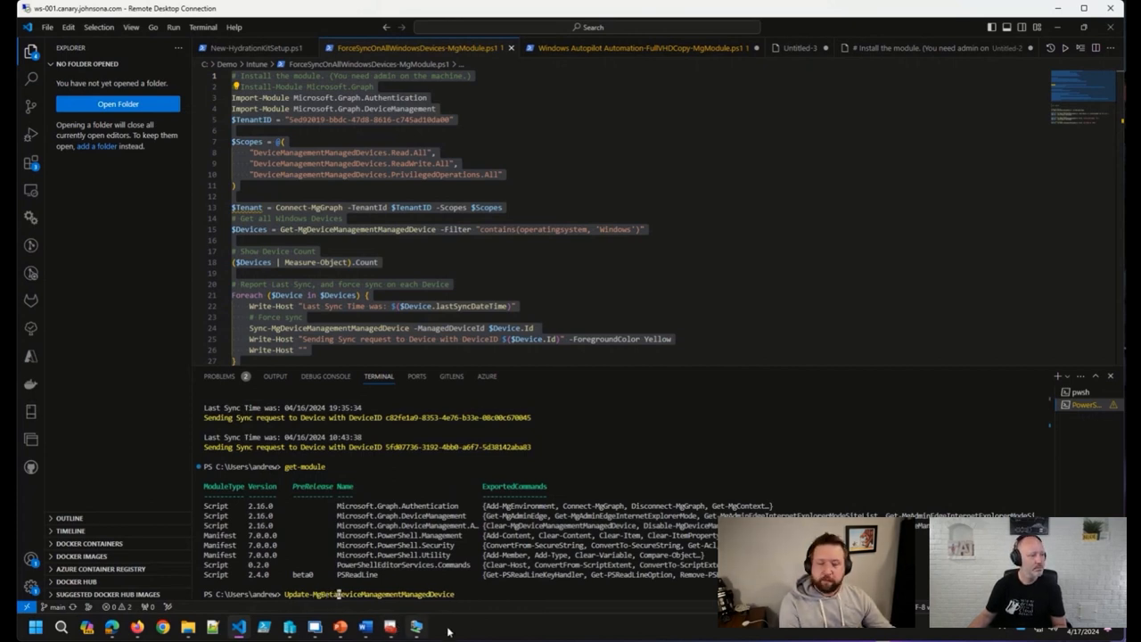
pyautogui.moveTo(496, 607)
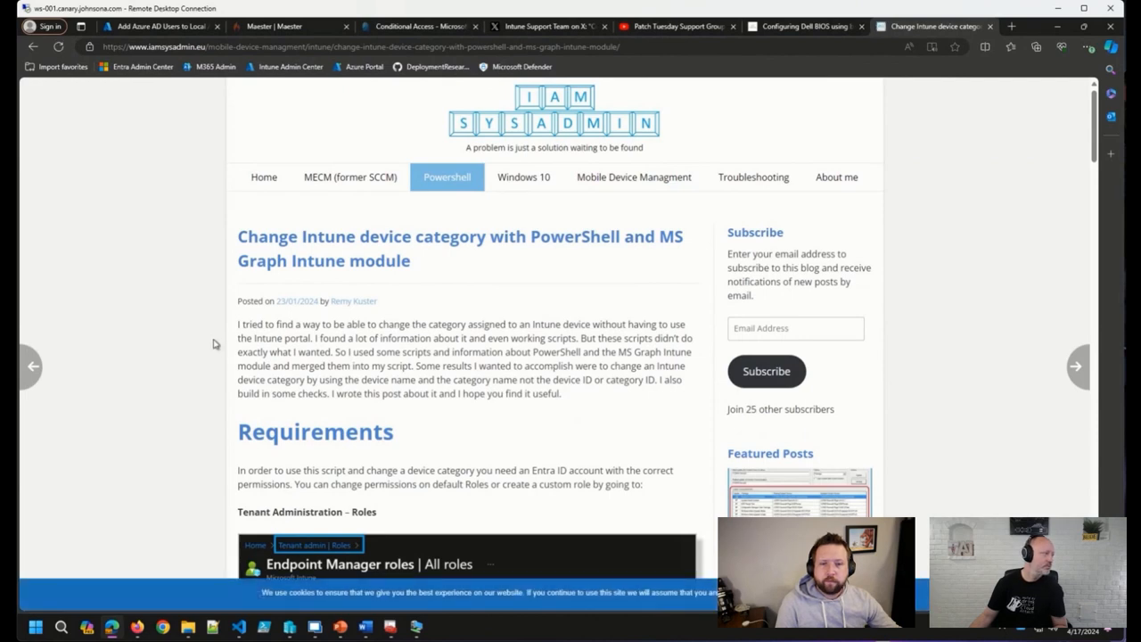
pyautogui.scroll(-3)
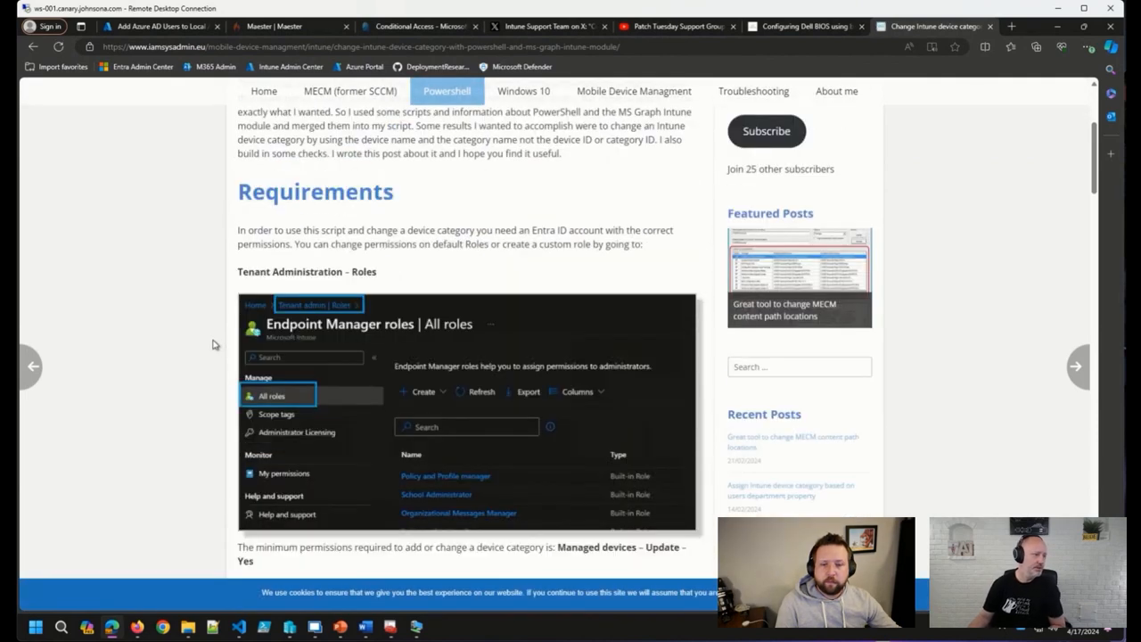
pyautogui.scroll(-3)
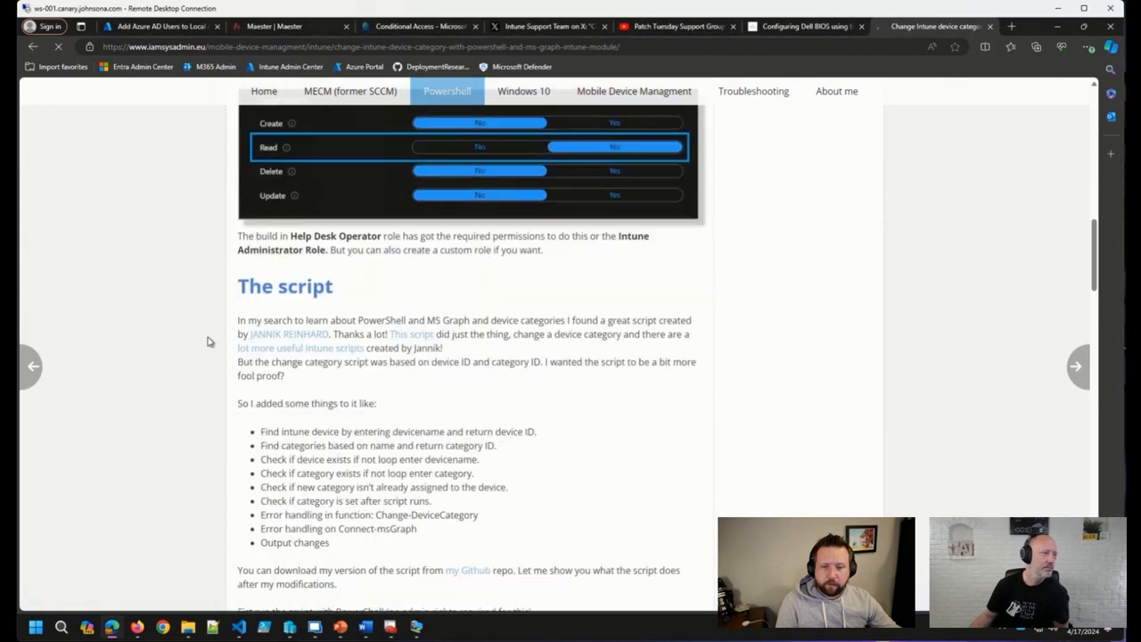
pyautogui.scroll(-3)
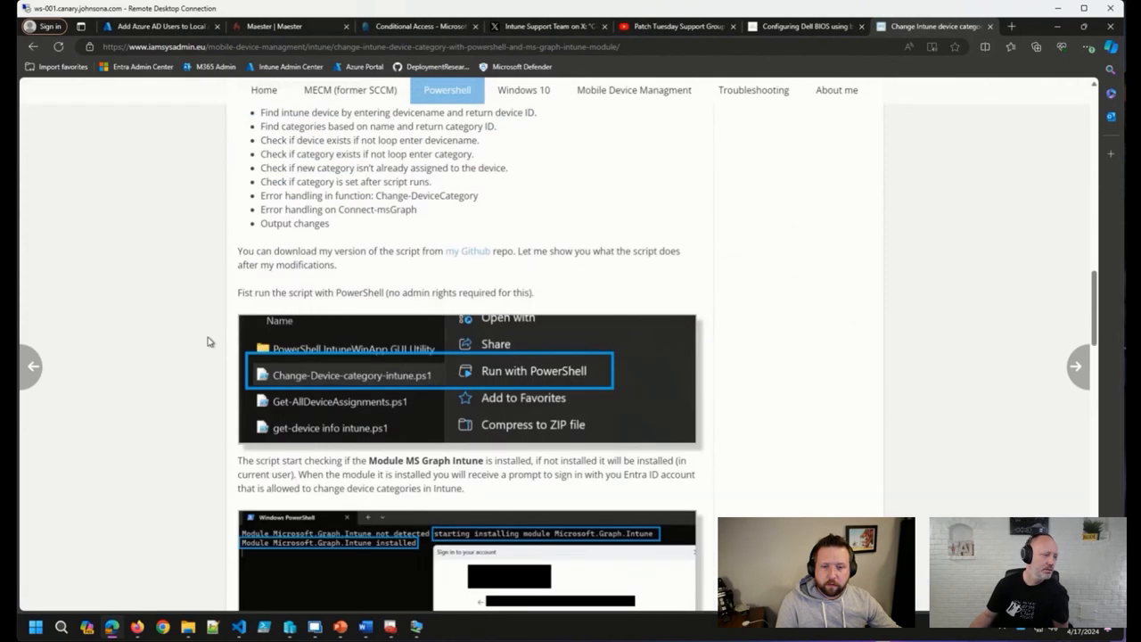
pyautogui.scroll(-3)
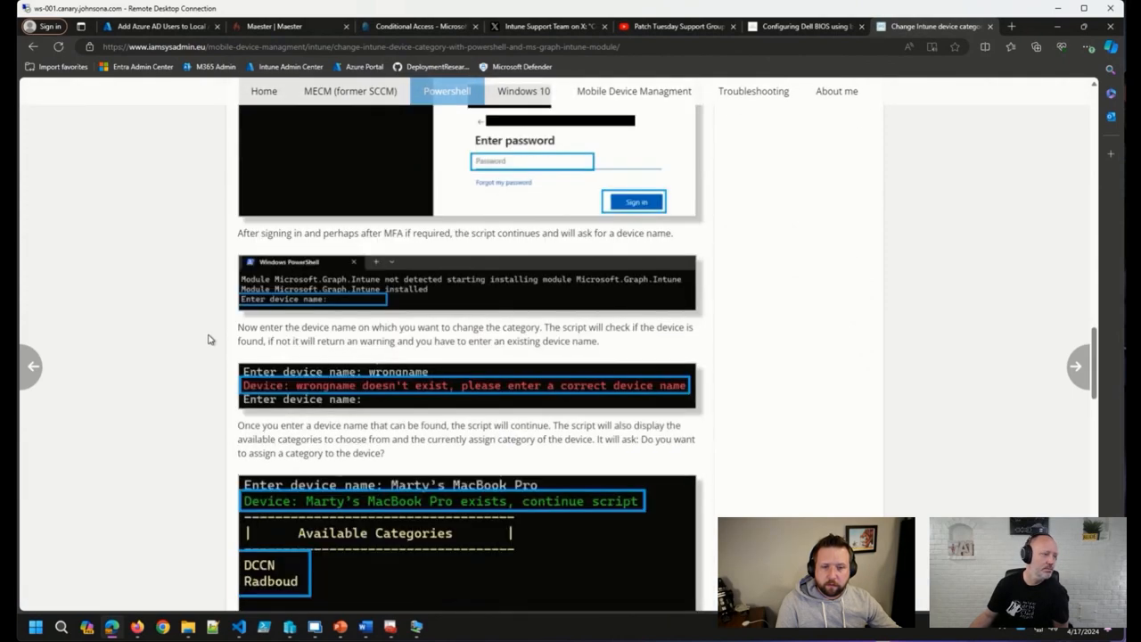
pyautogui.scroll(-3)
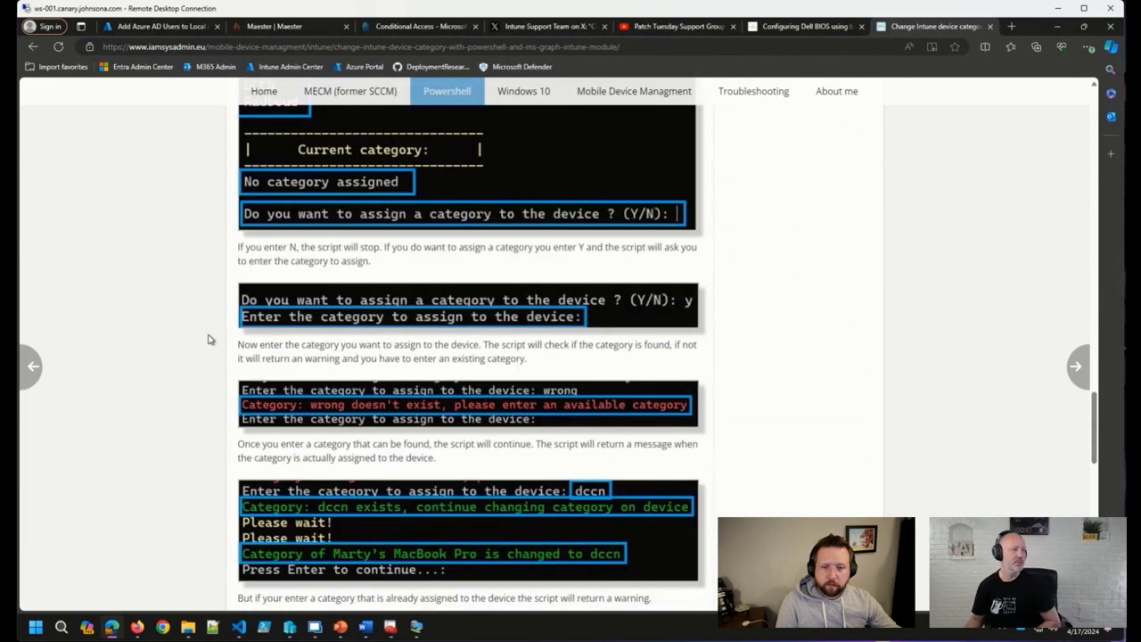
pyautogui.scroll(-3)
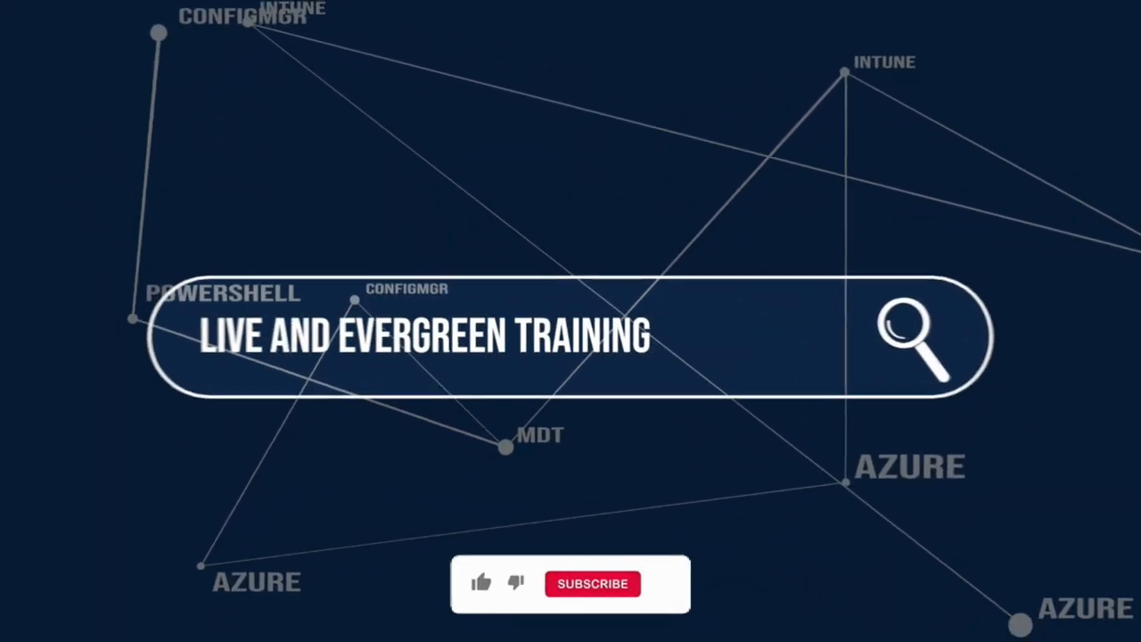
pyautogui.click(481, 584)
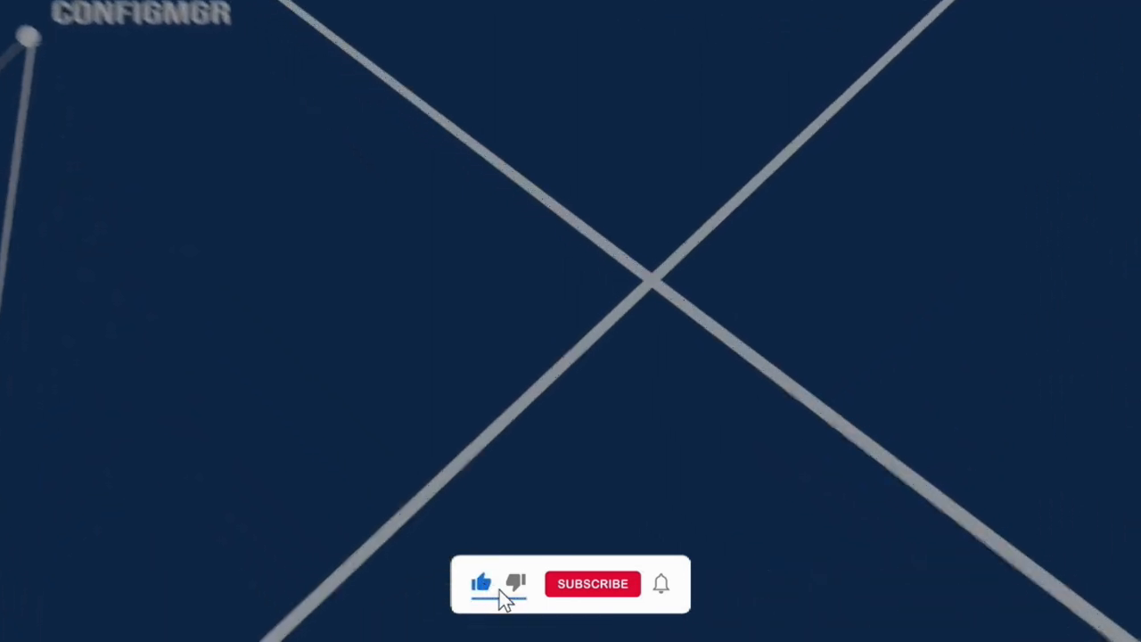